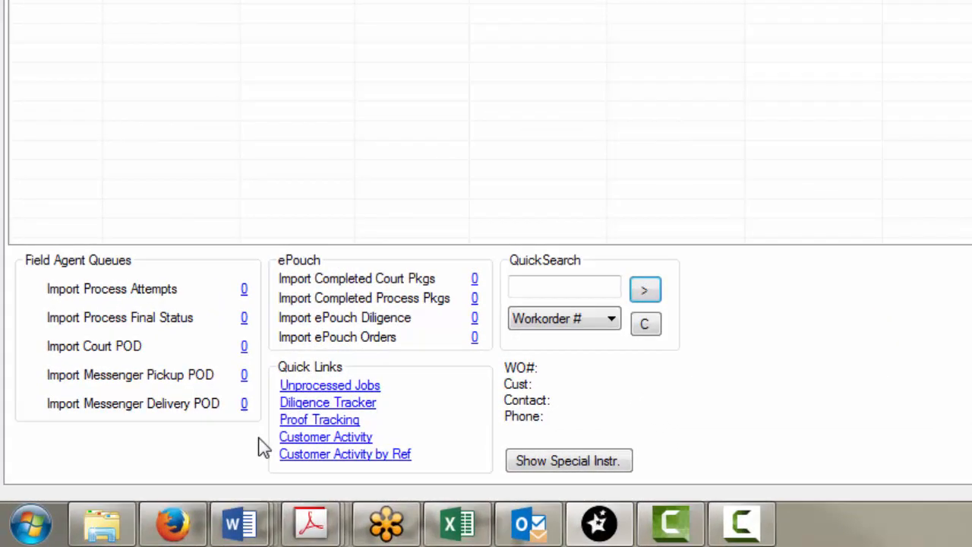
mouse_move(33, 219)
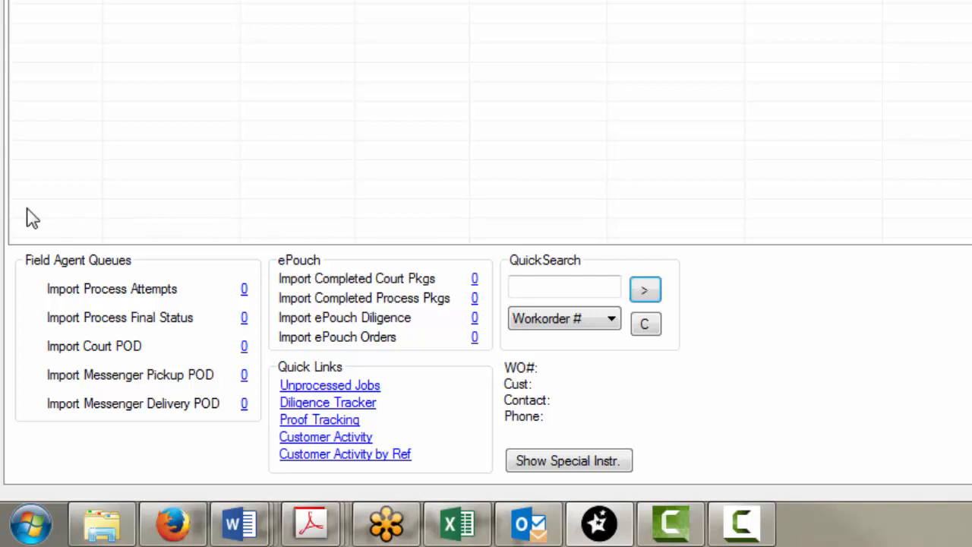
mouse_move(357, 469)
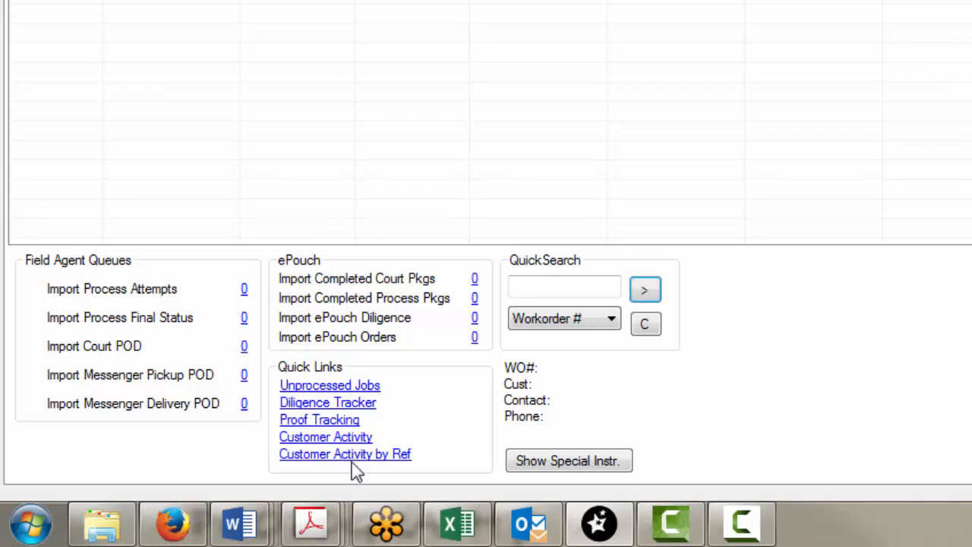
mouse_move(526, 258)
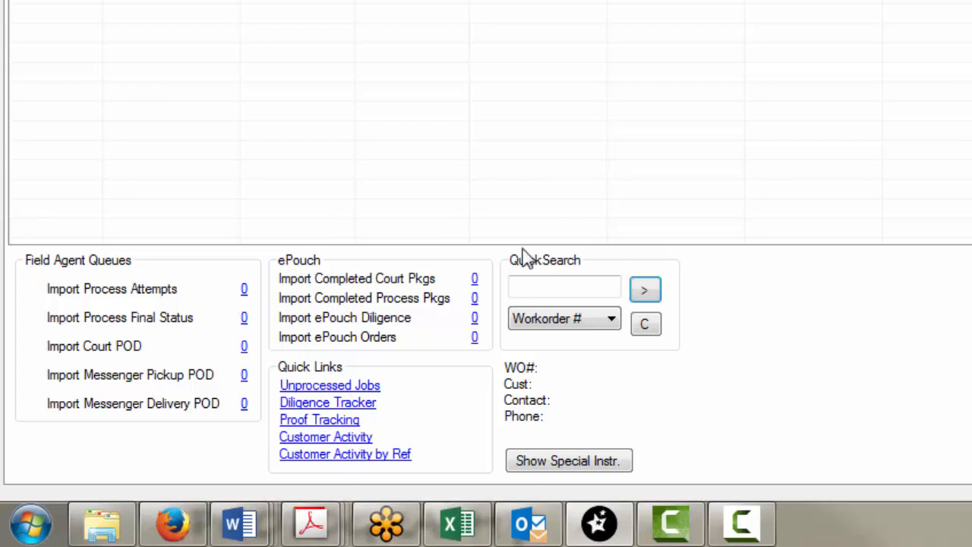
Show the quick search field choices, then list the File commands: New Workorder, Print Model, Exit.
click(565, 286)
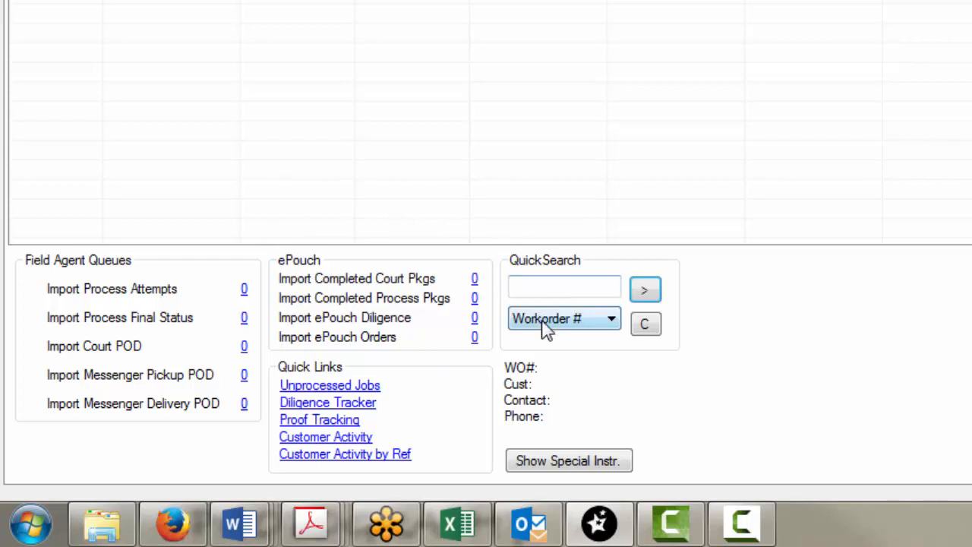
click(611, 319)
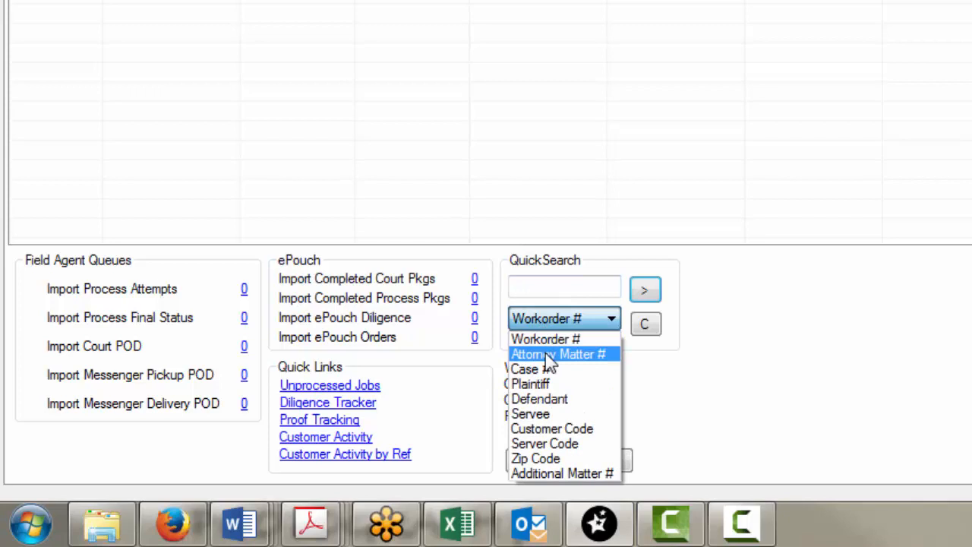
mouse_move(550, 429)
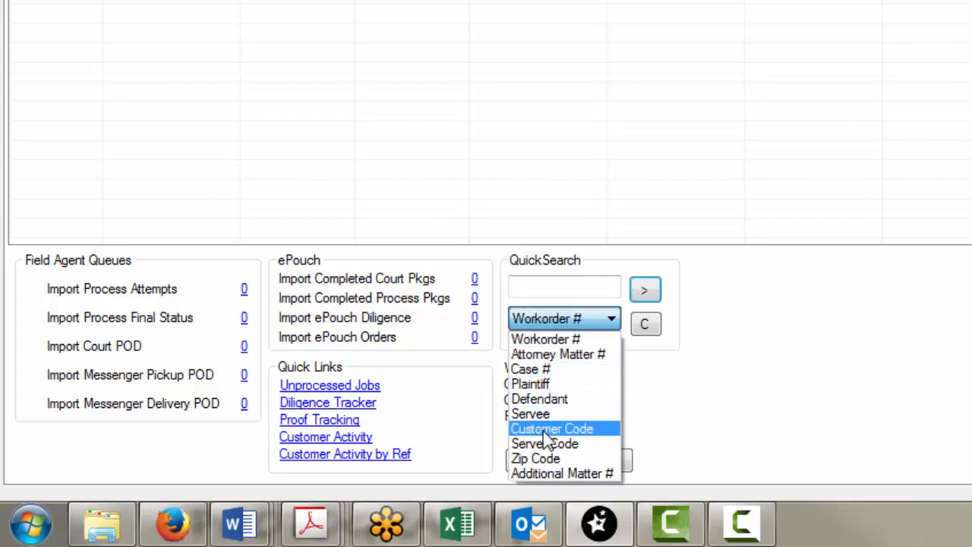
mouse_move(646, 292)
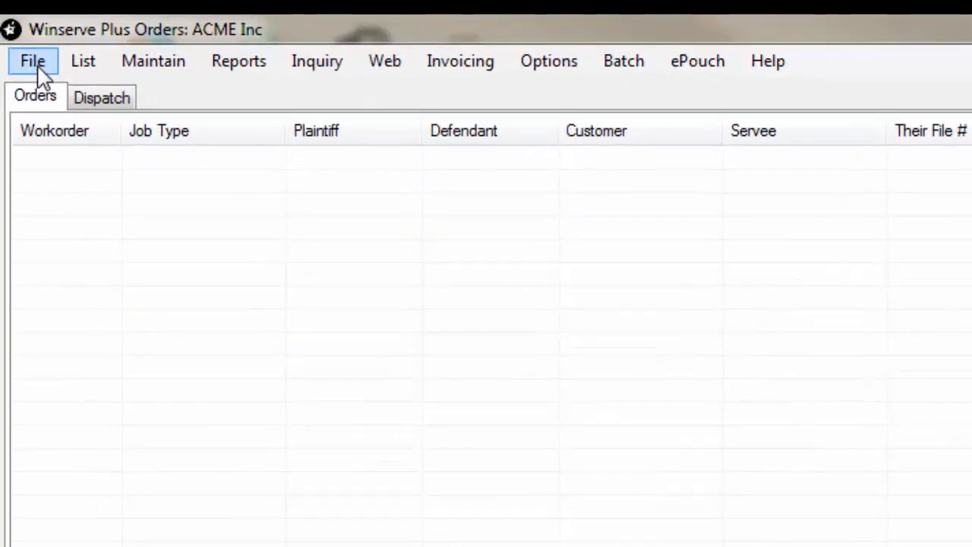
click(34, 61)
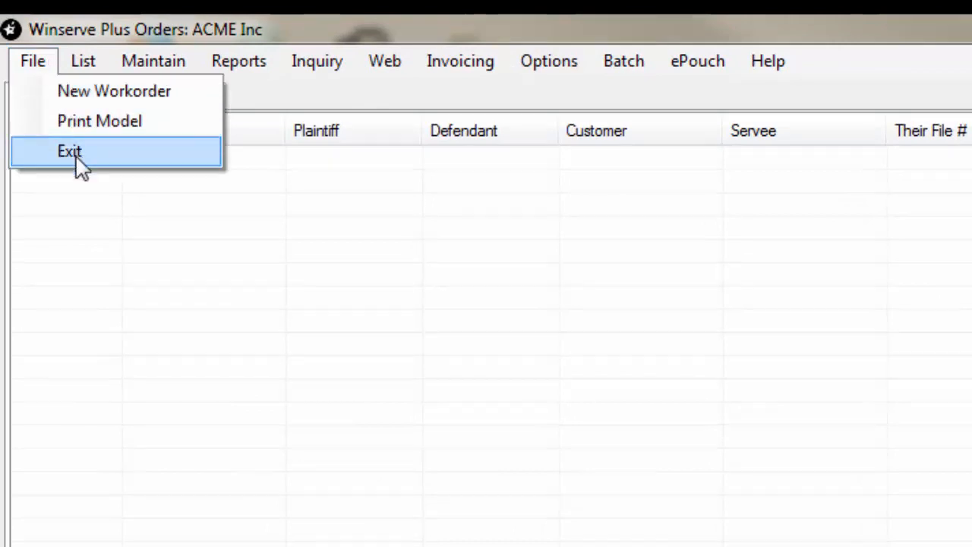
mouse_move(114, 92)
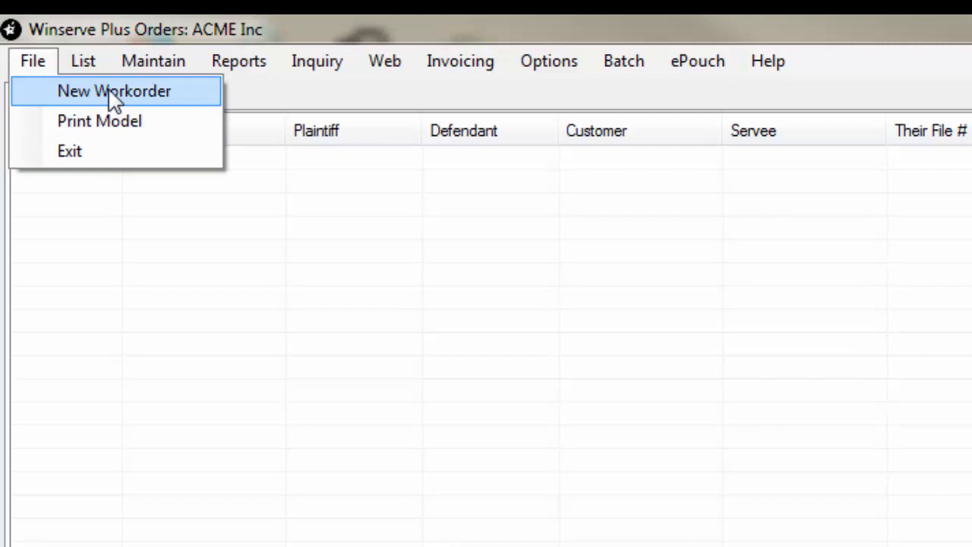
mouse_move(100, 122)
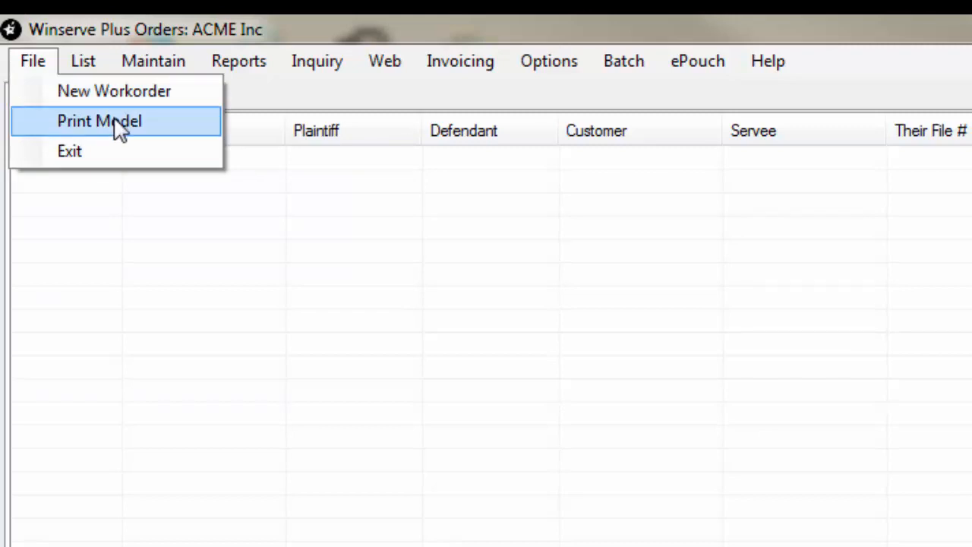
mouse_move(91, 152)
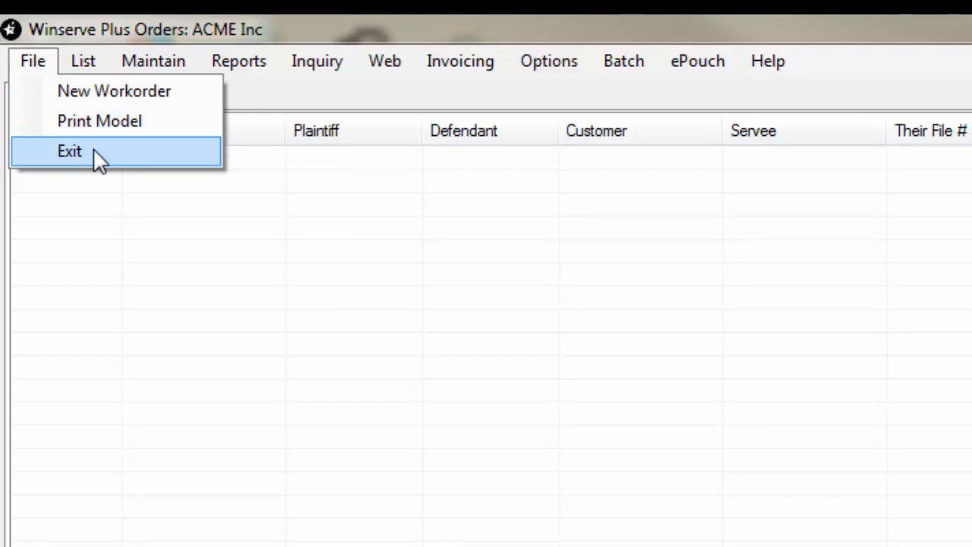
mouse_move(91, 165)
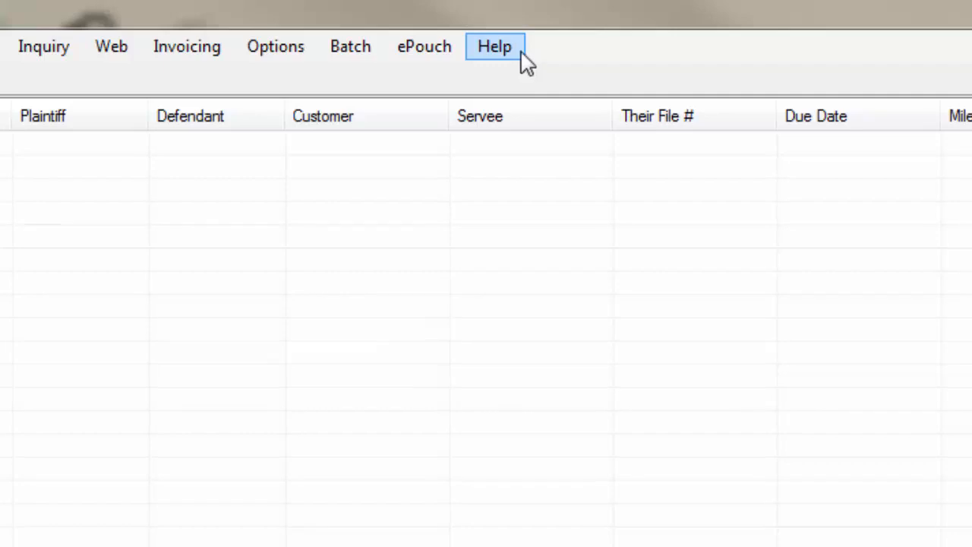
click(495, 45)
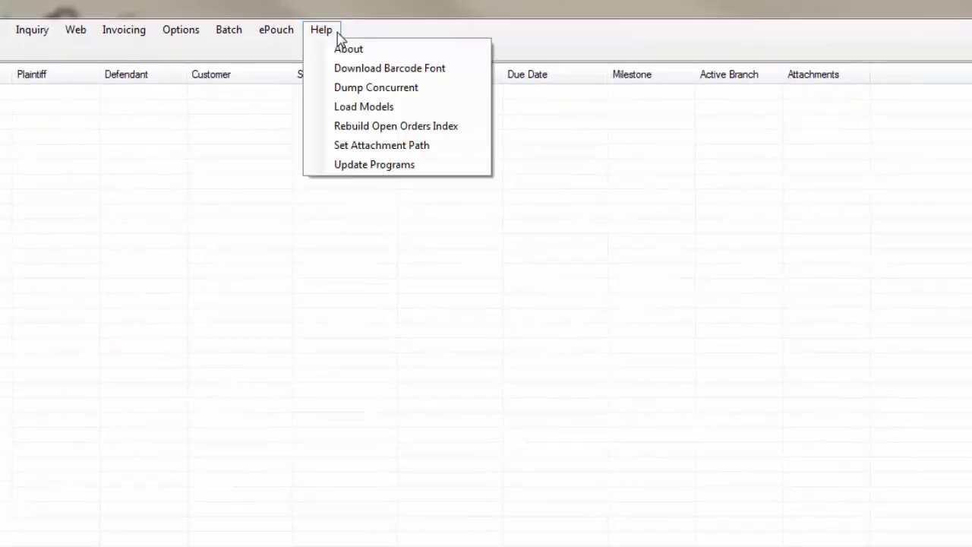
click(350, 48)
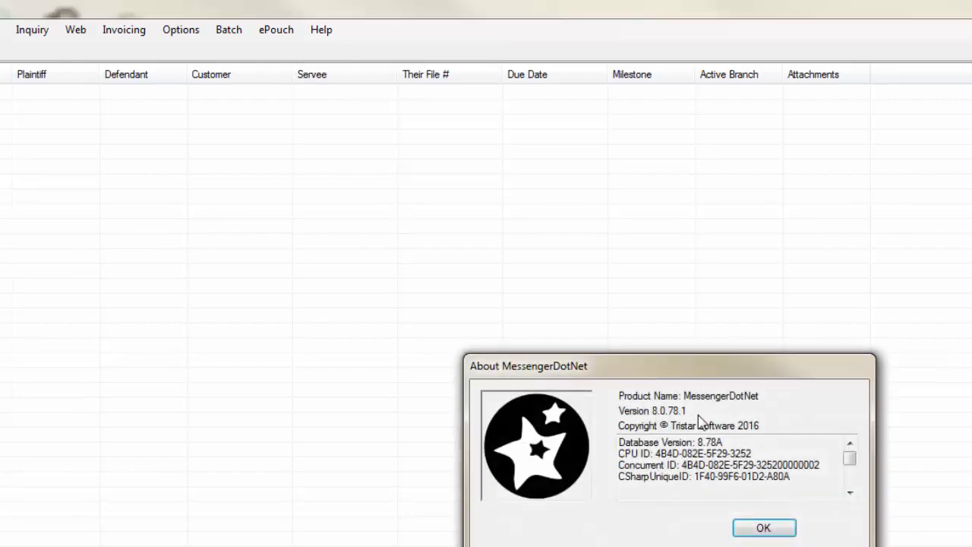
mouse_move(687, 422)
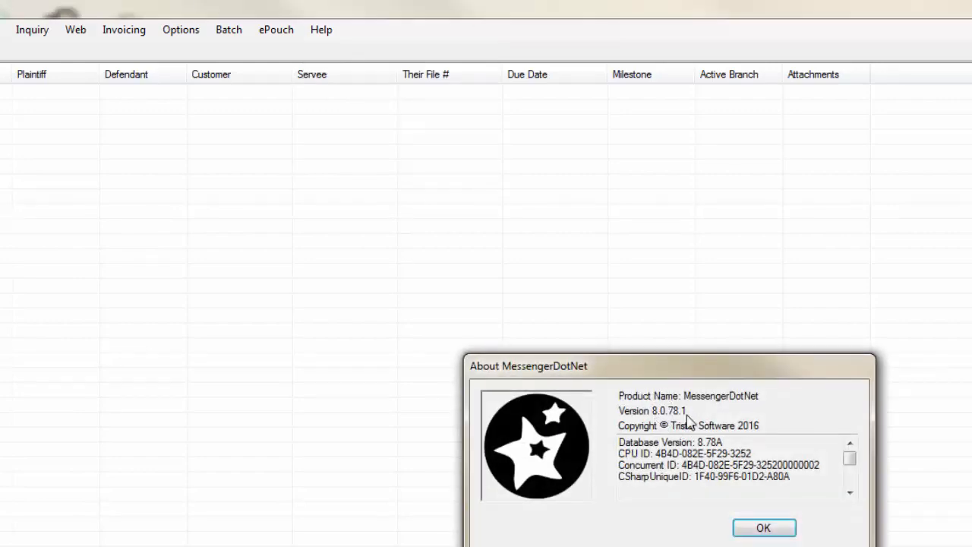
mouse_move(656, 422)
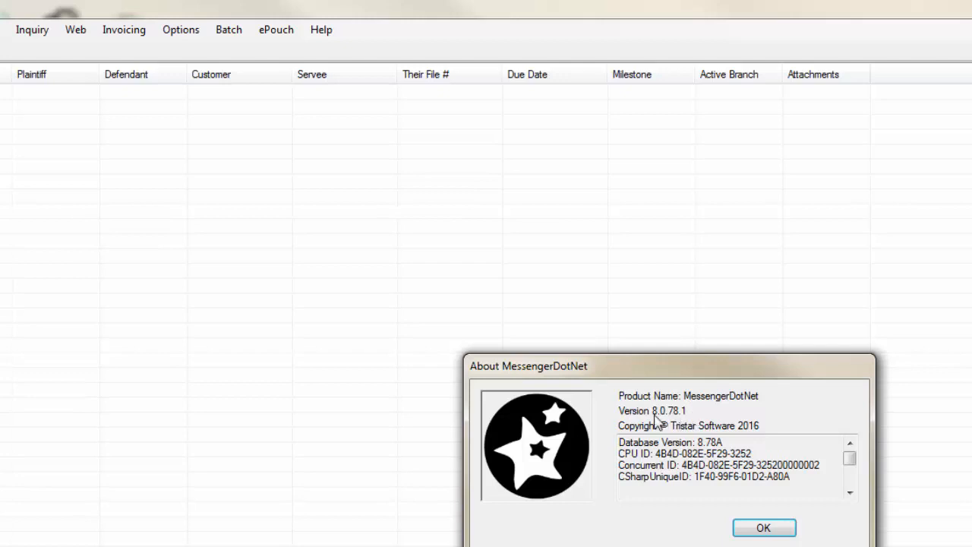
mouse_move(687, 422)
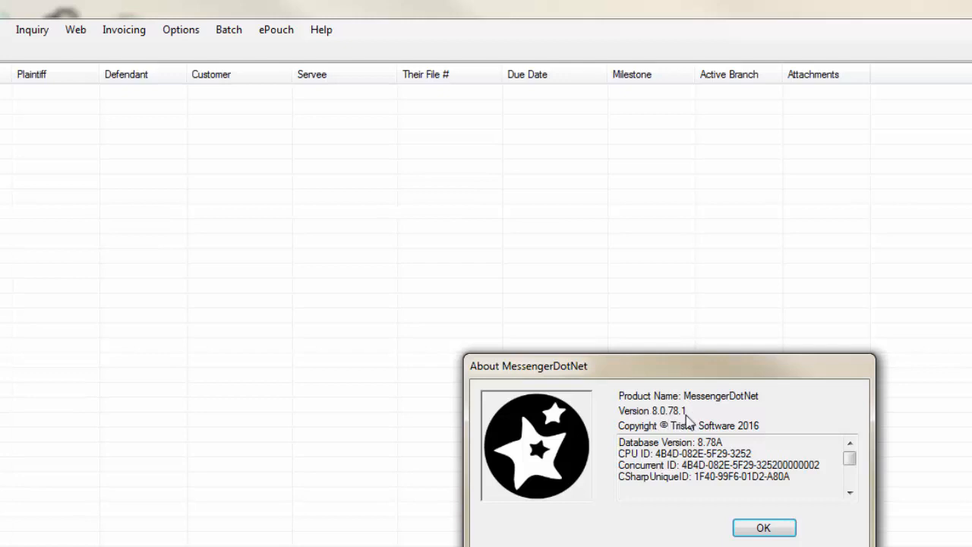
click(763, 527)
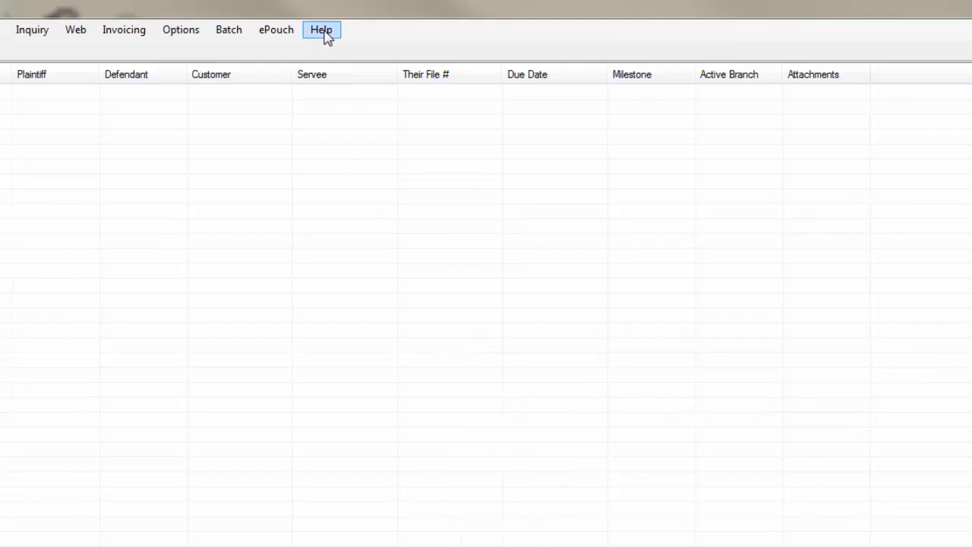
List the Help commands: Download Barcode Font, Dump Concurrent, Load Models and updates.
click(321, 31)
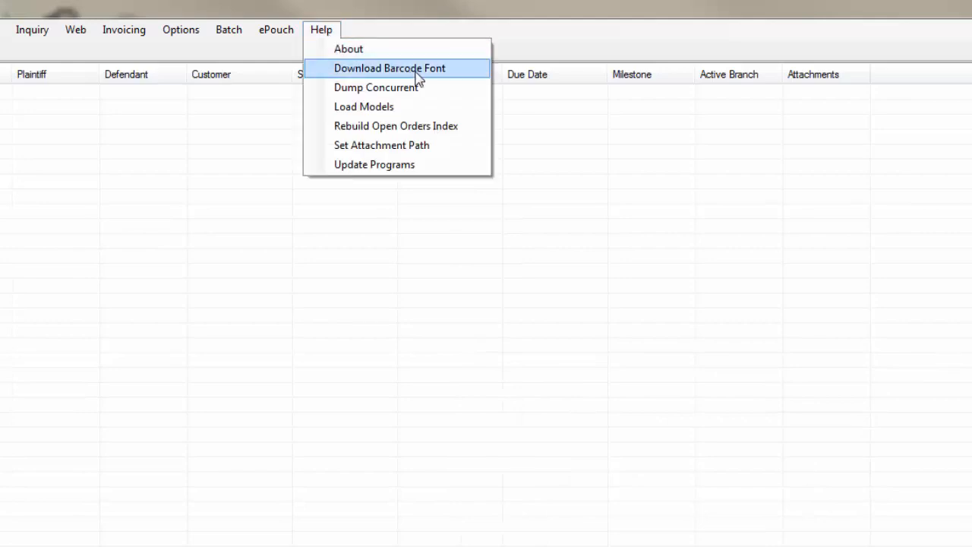
mouse_move(456, 76)
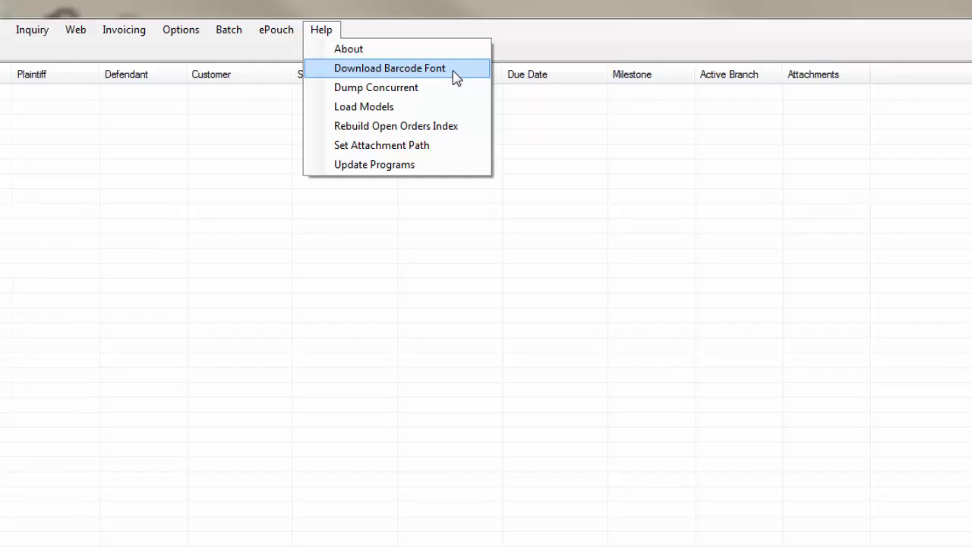
mouse_move(428, 91)
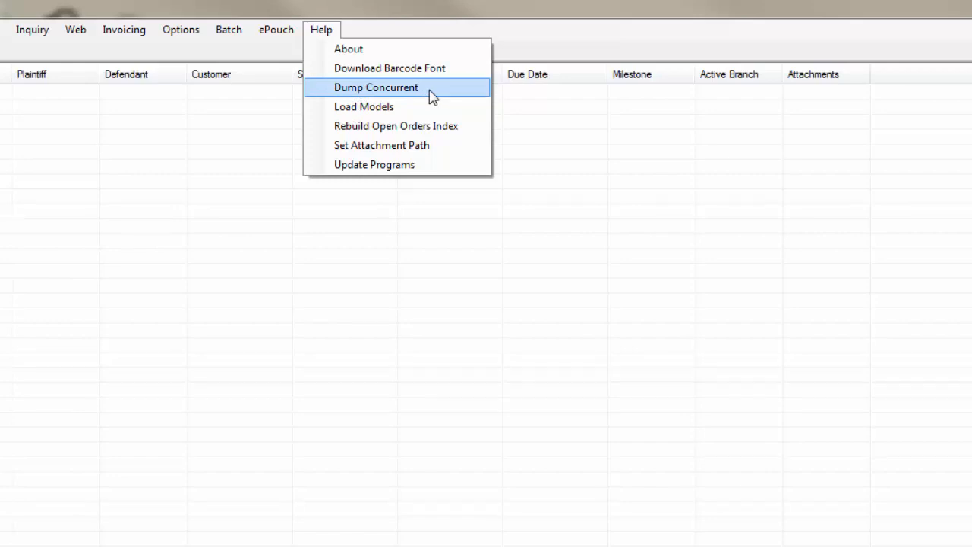
mouse_move(411, 107)
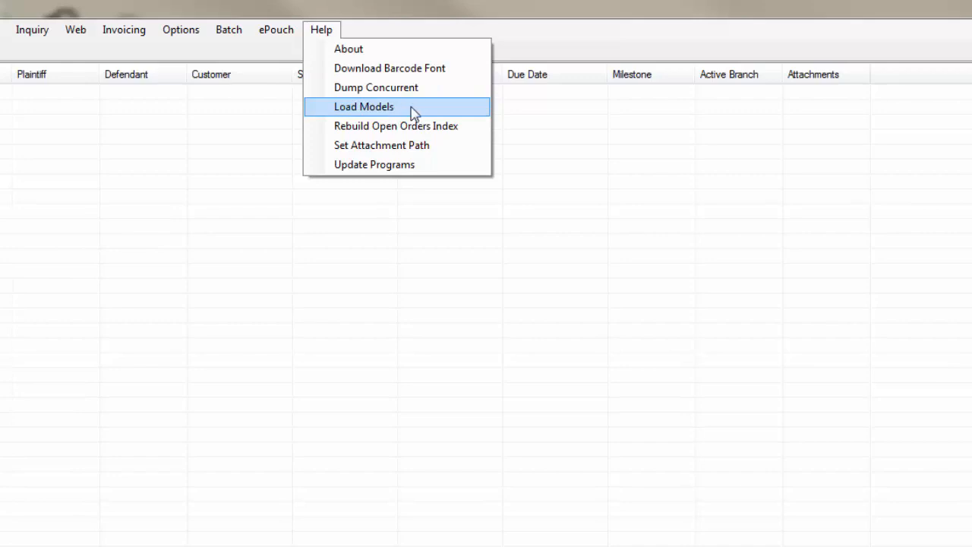
mouse_move(408, 112)
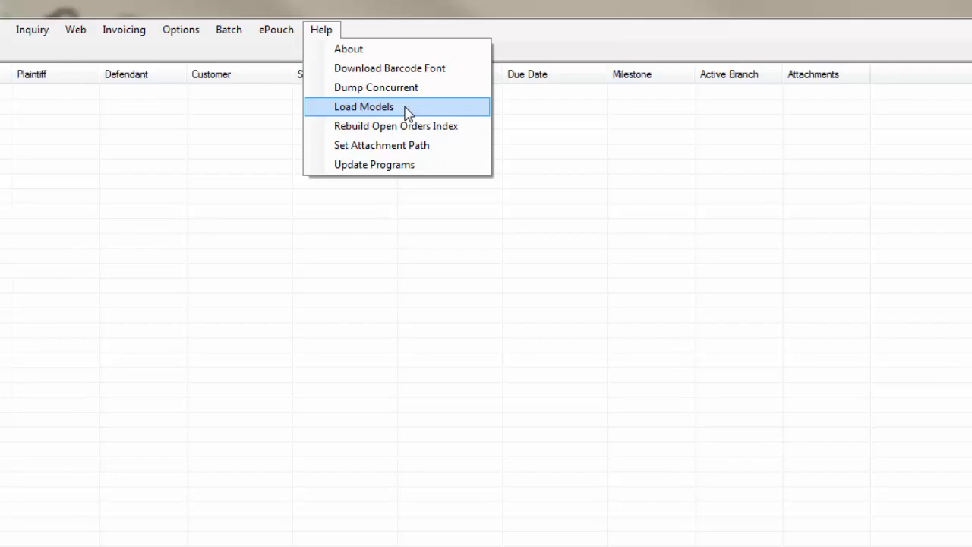
mouse_move(394, 112)
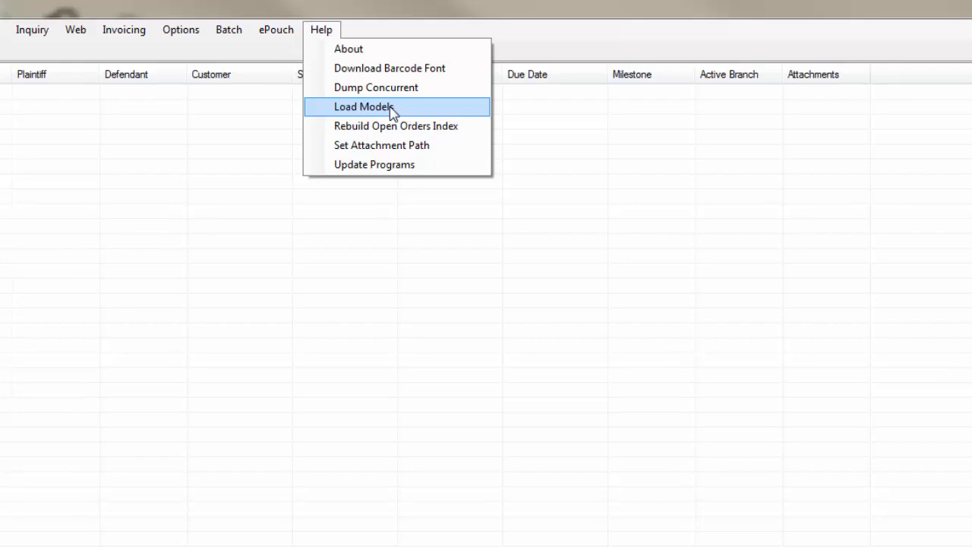
mouse_move(410, 113)
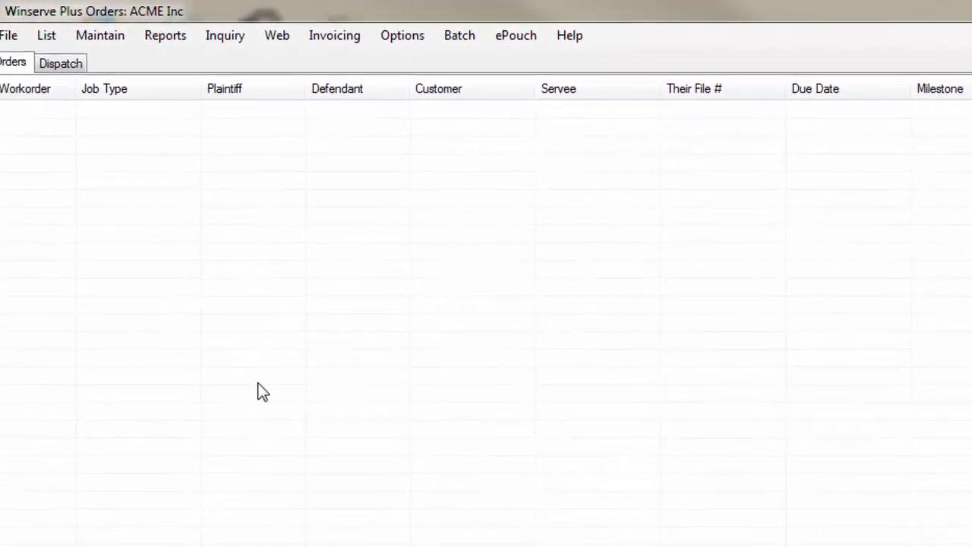
List the Maintain commands covering billing, customers, dispatch, servers and setup.
click(118, 35)
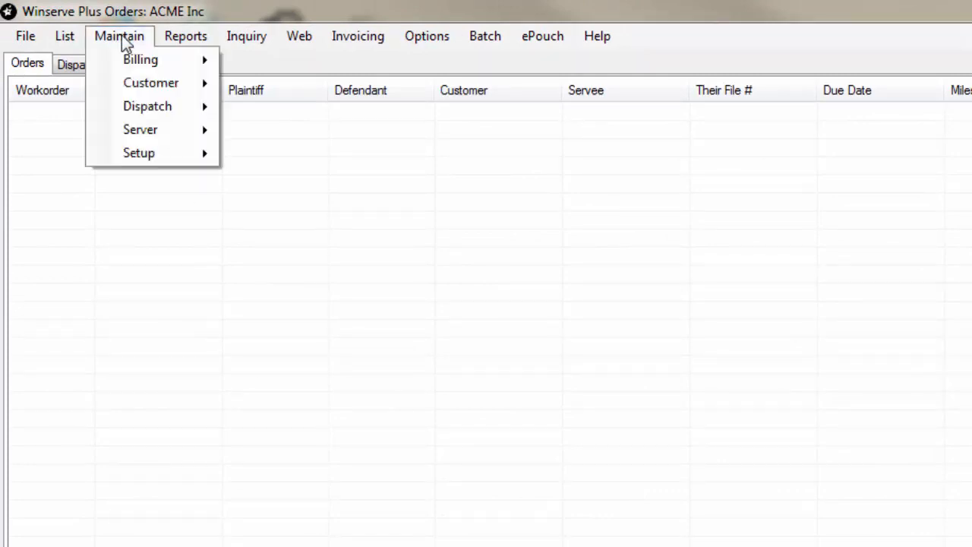
mouse_move(140, 61)
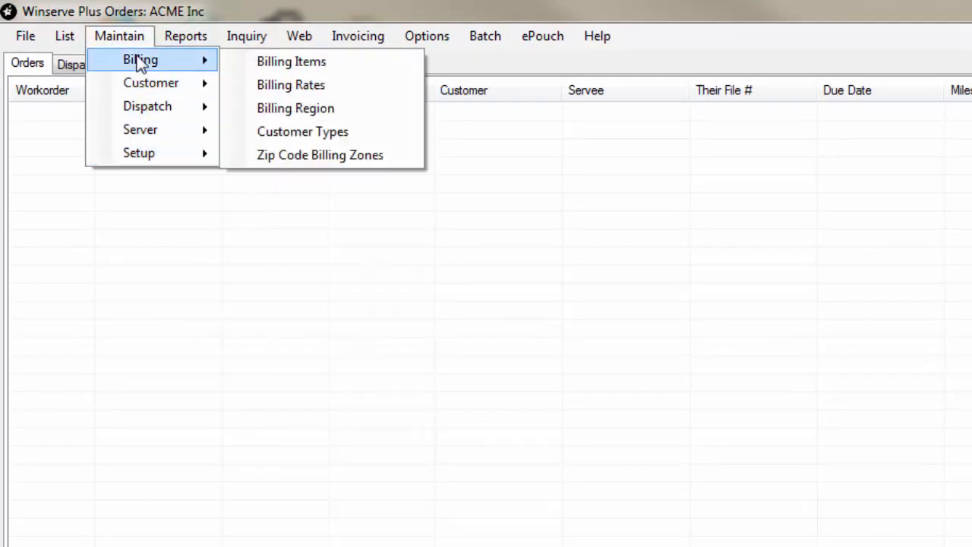
mouse_move(140, 152)
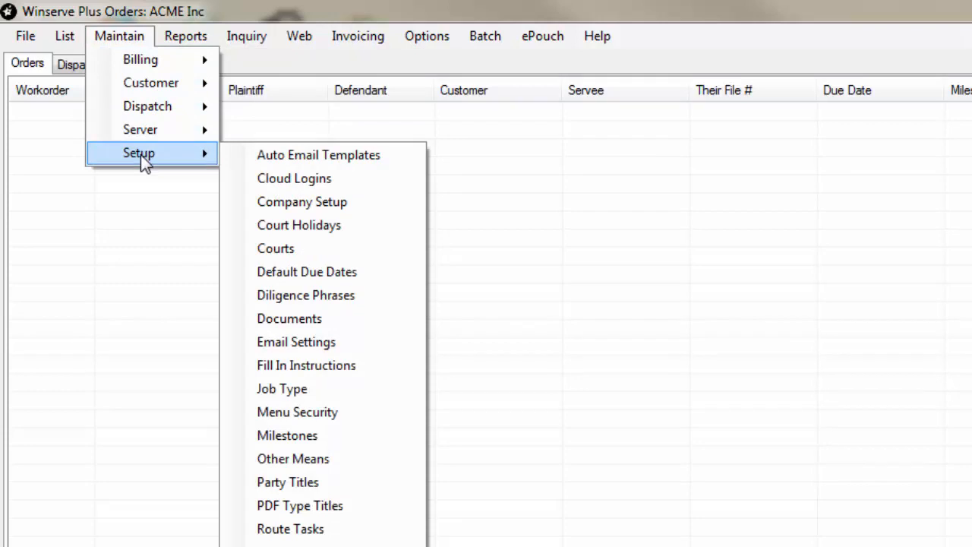
mouse_move(301, 200)
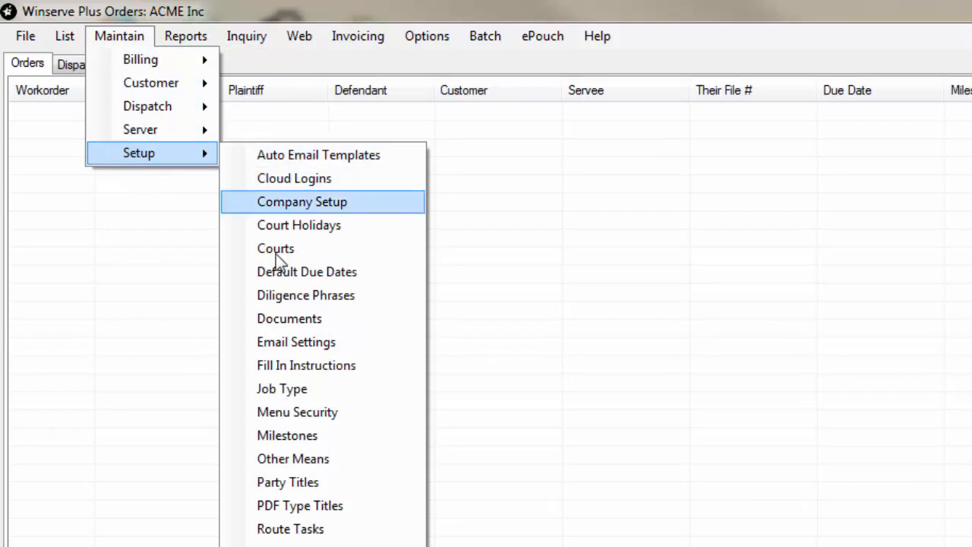
mouse_move(277, 249)
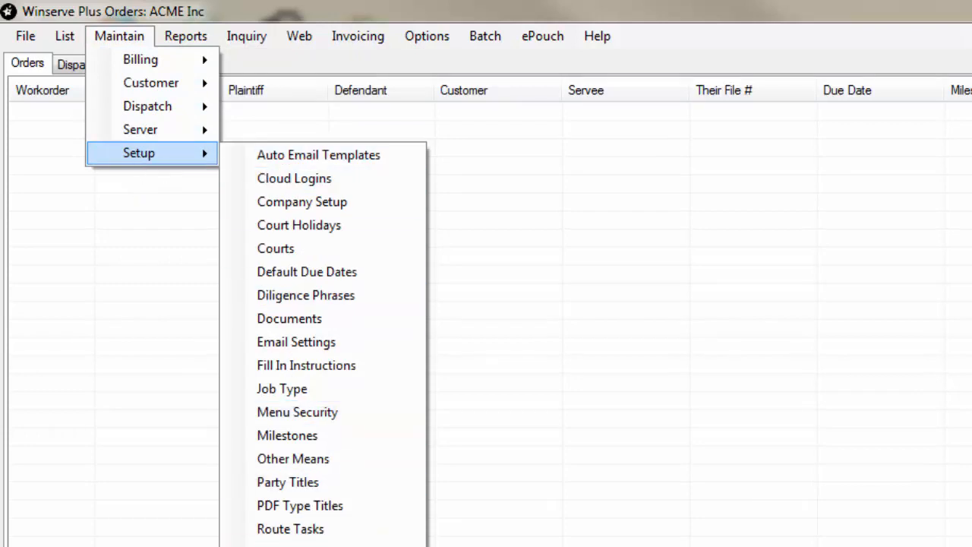